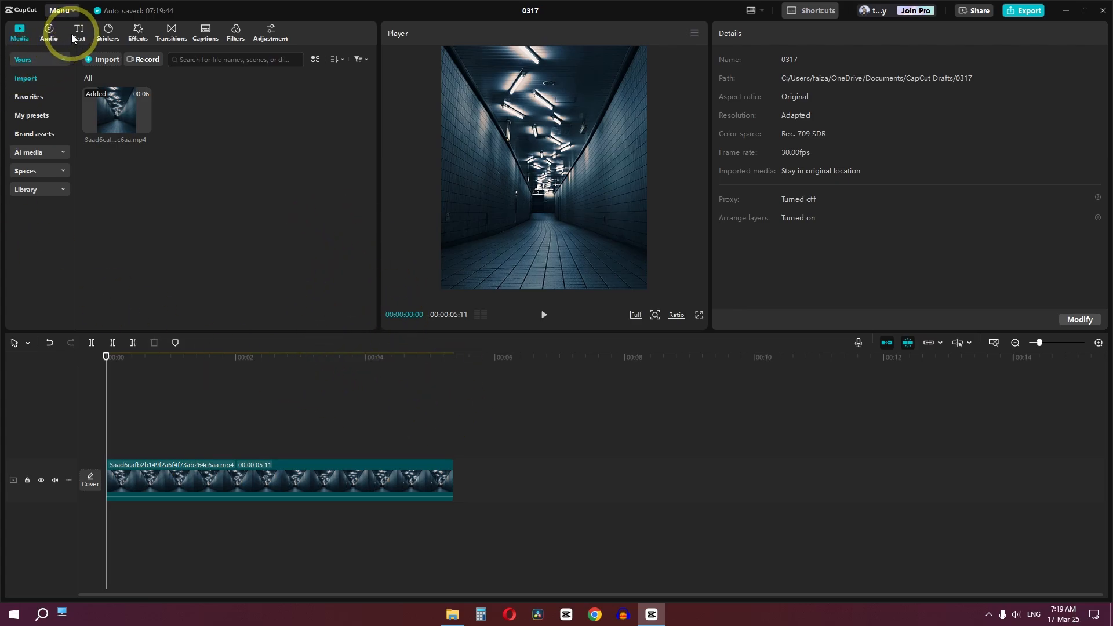
Add a Default text layer from the Text tab and select its clip on the timeline.
left_click(79, 32)
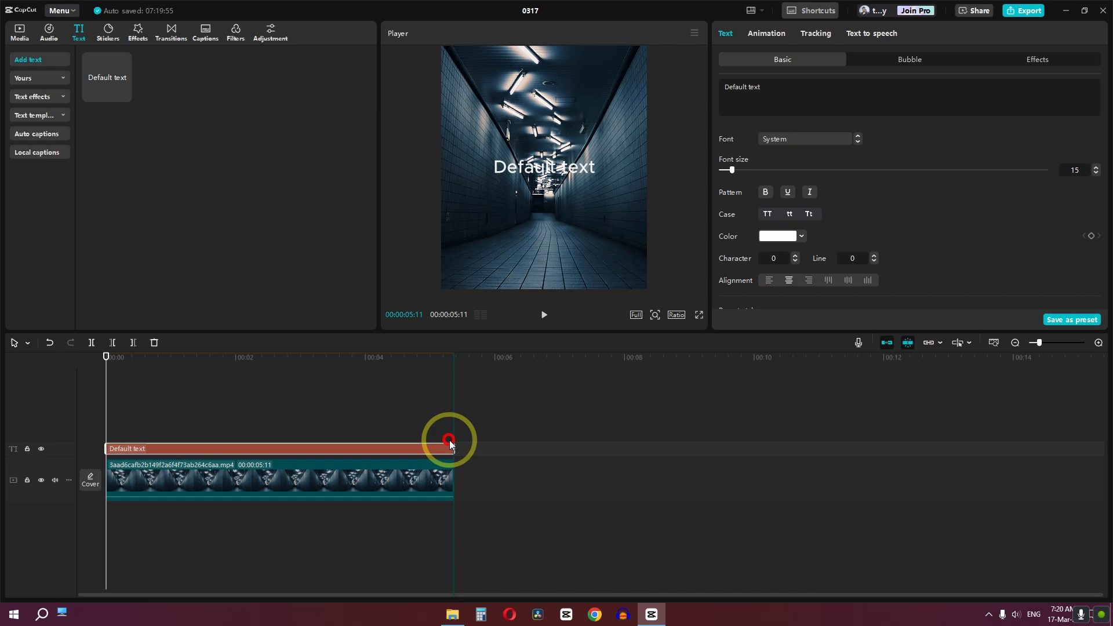
left_click(295, 448)
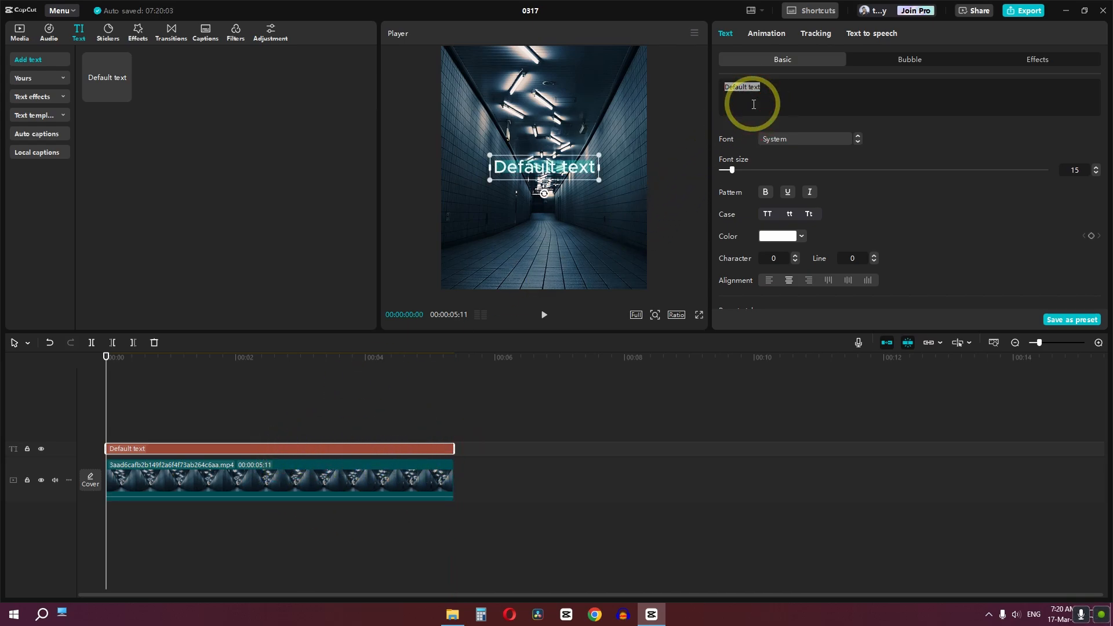
Apply the Penting-CF-Heavy font to the caption and leave Uniform scale turned off.
left_click(781, 139)
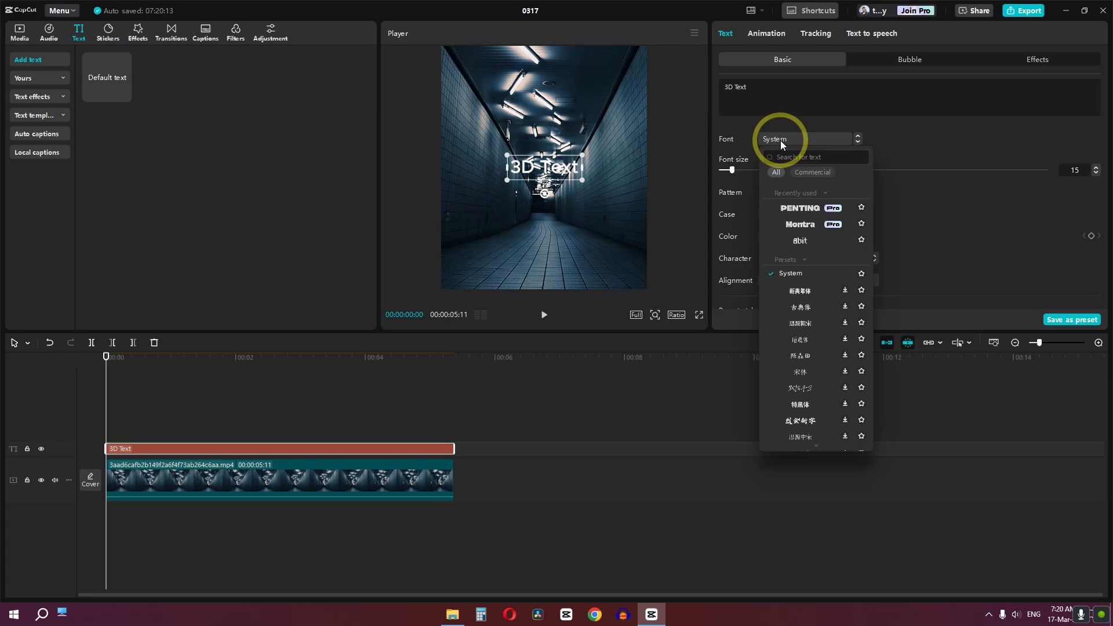
left_click(800, 208)
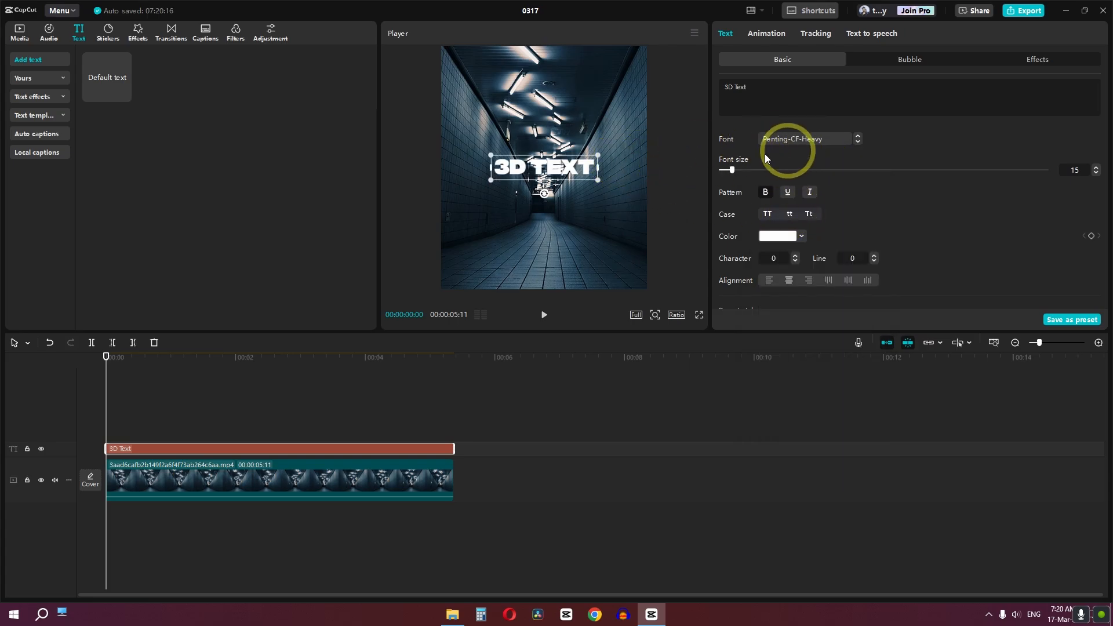
scroll("down", 3)
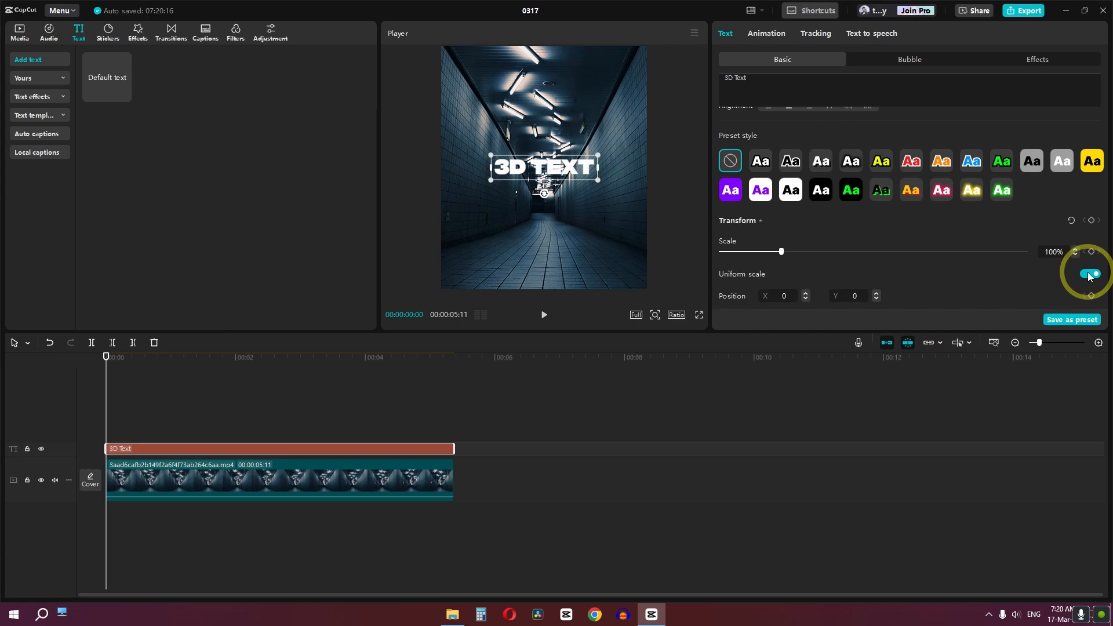
left_click(1085, 274)
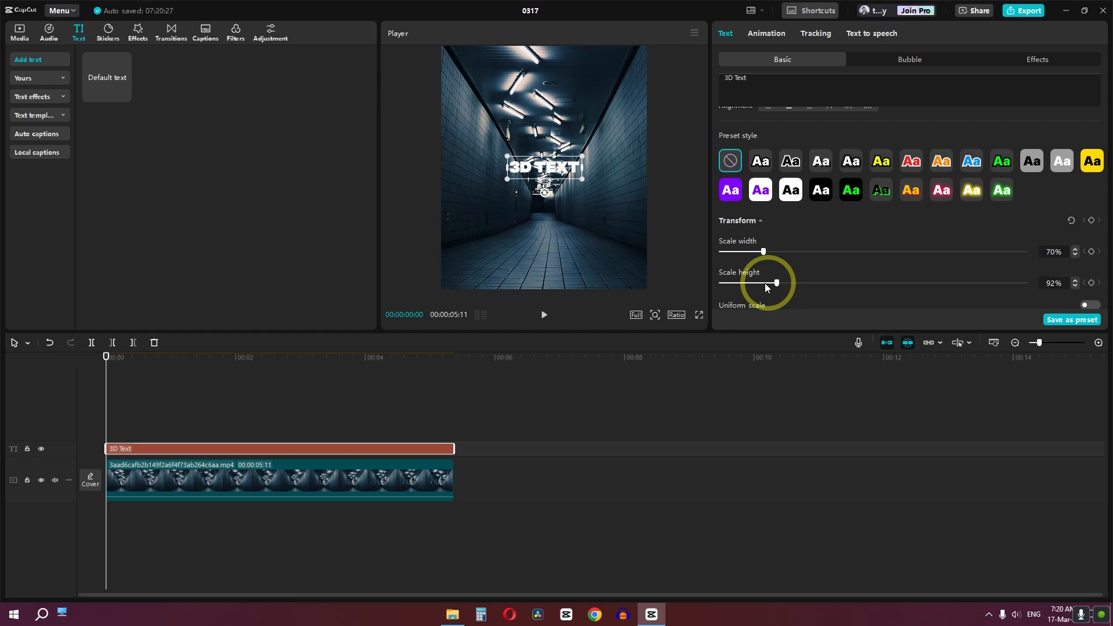
left_click(1089, 274)
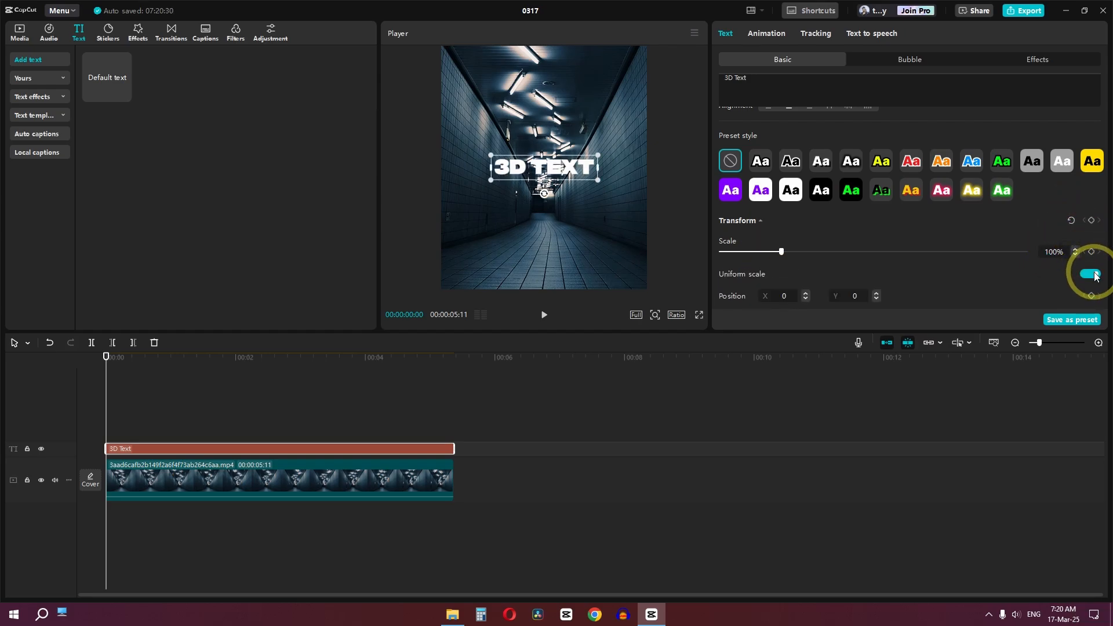
left_click(1088, 275)
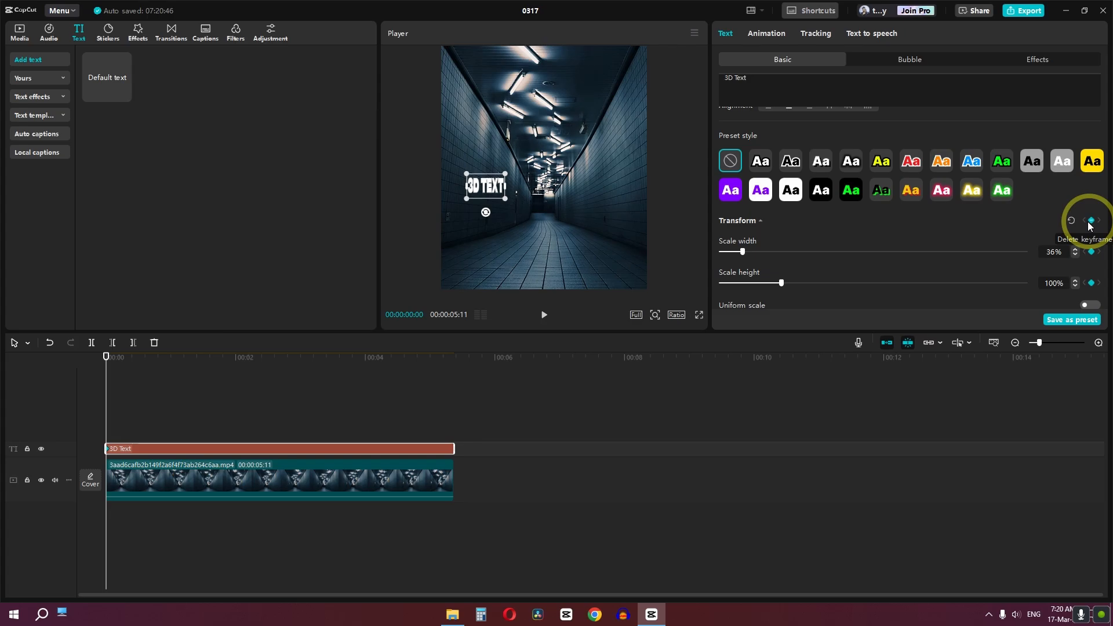
mouse_move(487, 240)
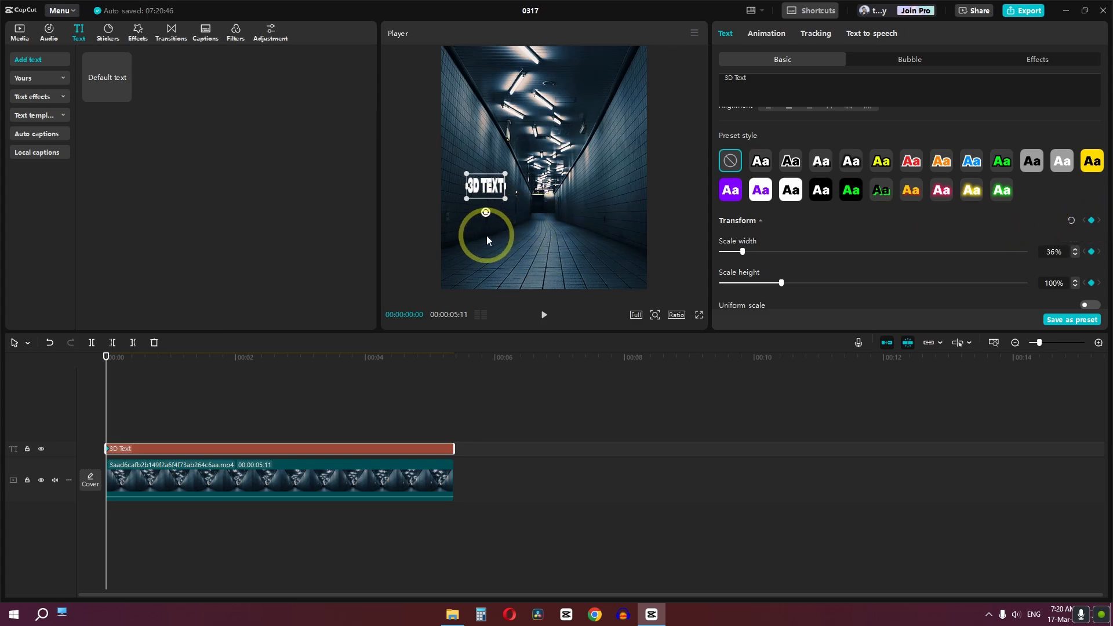
Keyframe the caption sliding left off-frame to X -925, then preview the slide.
key("ctrl")
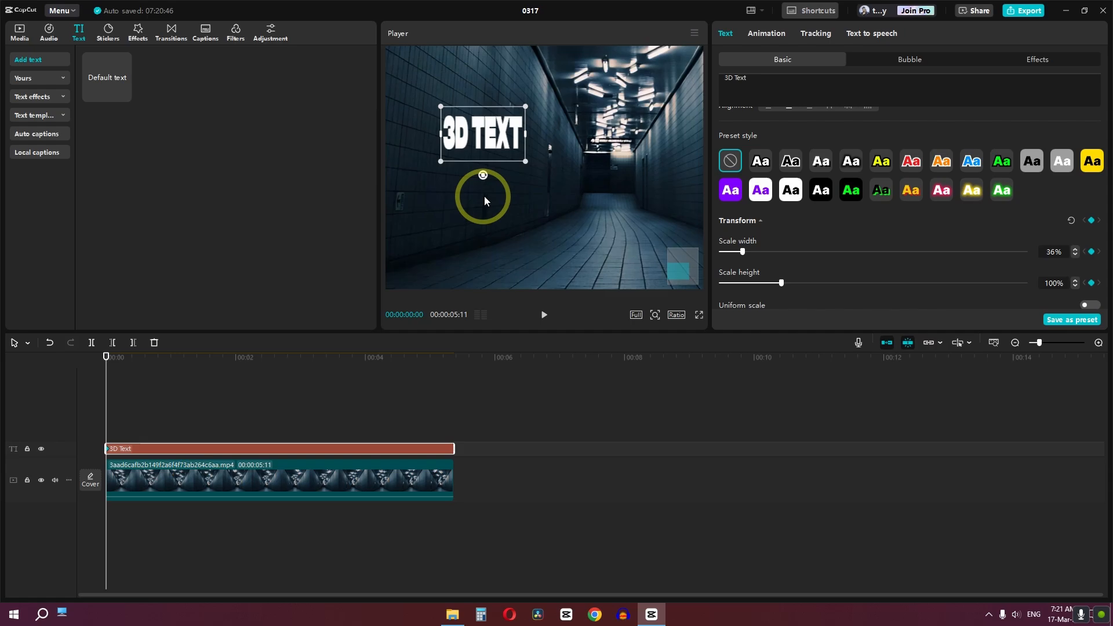
mouse_move(228, 367)
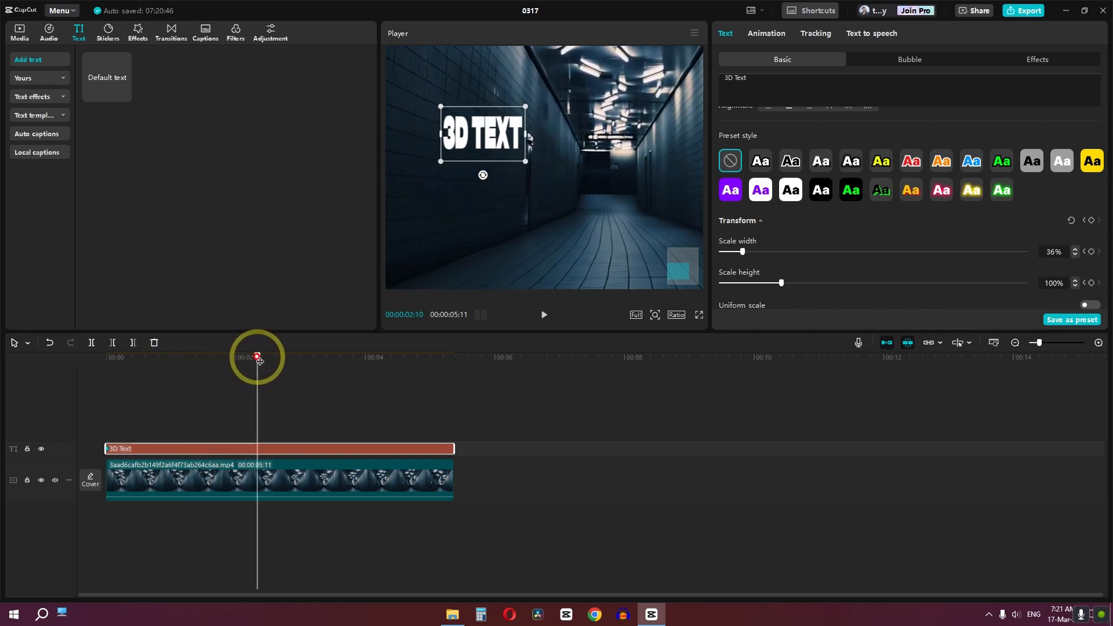
mouse_move(484, 261)
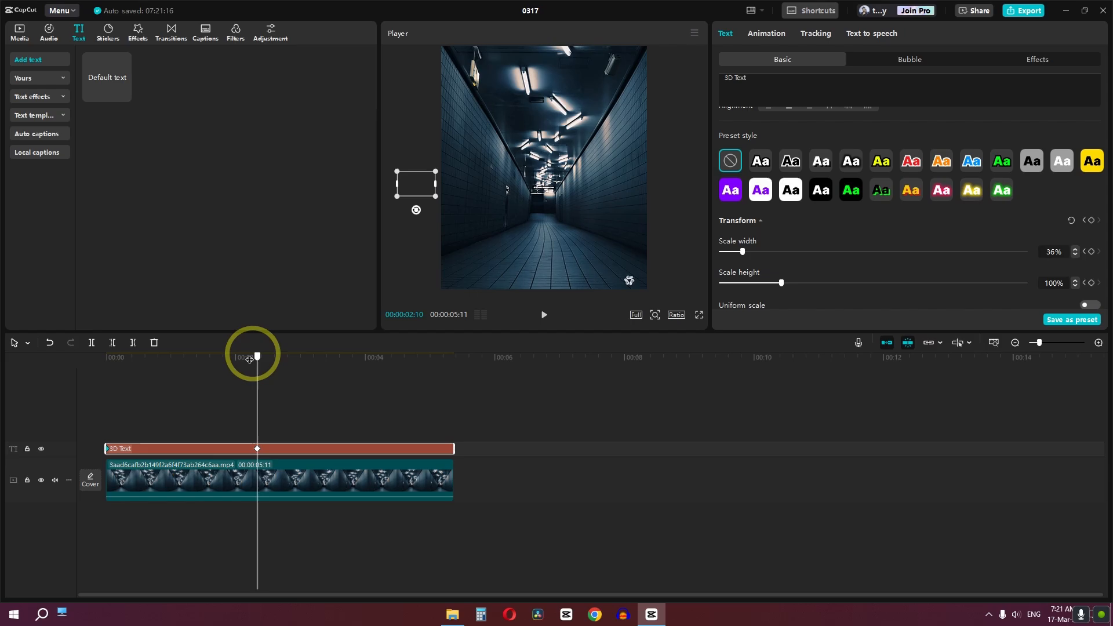
left_click(544, 315)
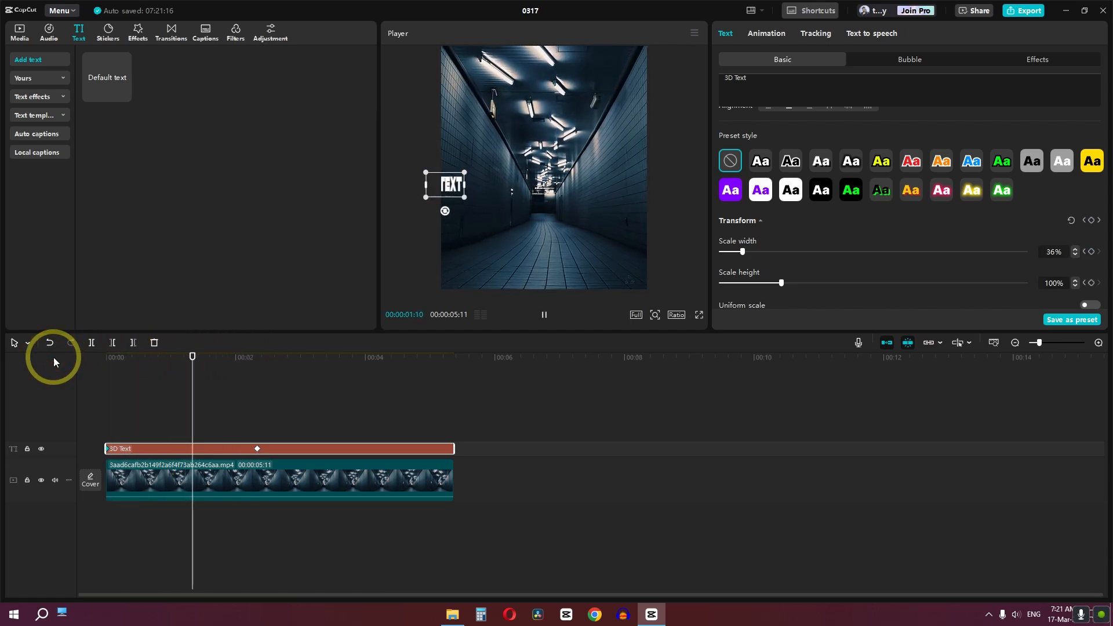
key("space")
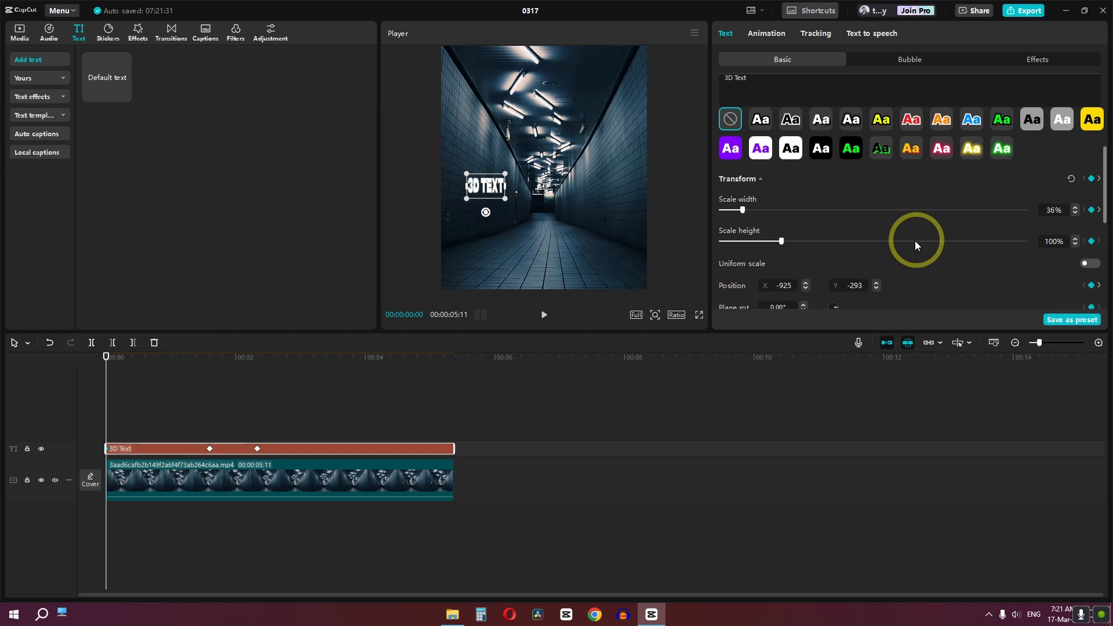
Enable a black text shadow at 90% opacity with 15% blur.
scroll("down", 3)
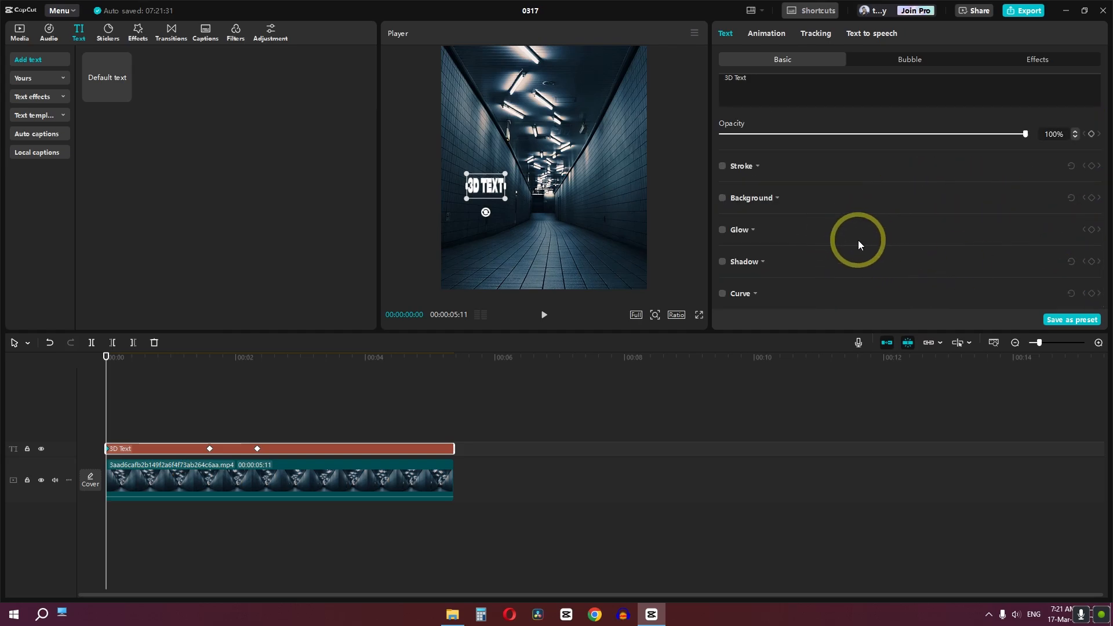
left_click(723, 261)
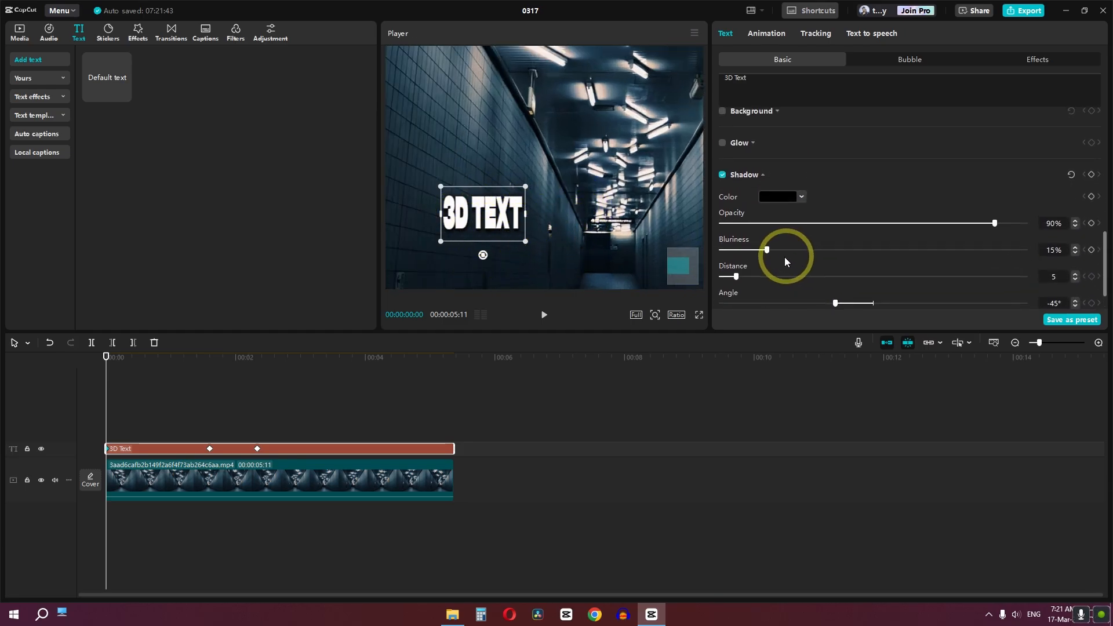
left_click(740, 142)
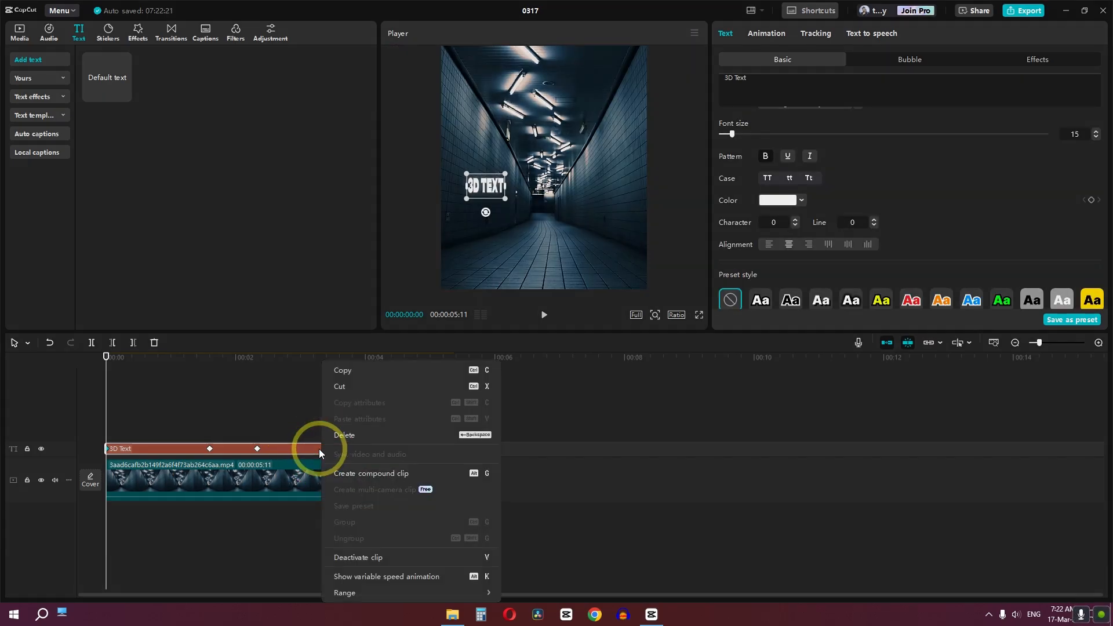
mouse_move(358, 581)
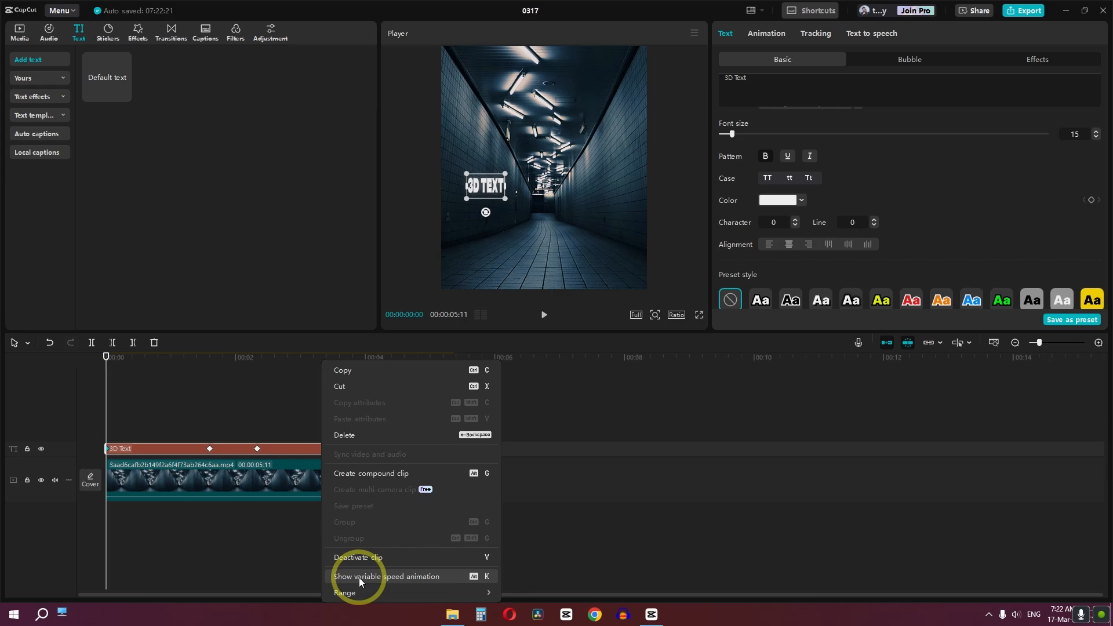
Apply the Ease Out preset to the Scale width, X and Y position keyframes.
left_click(386, 576)
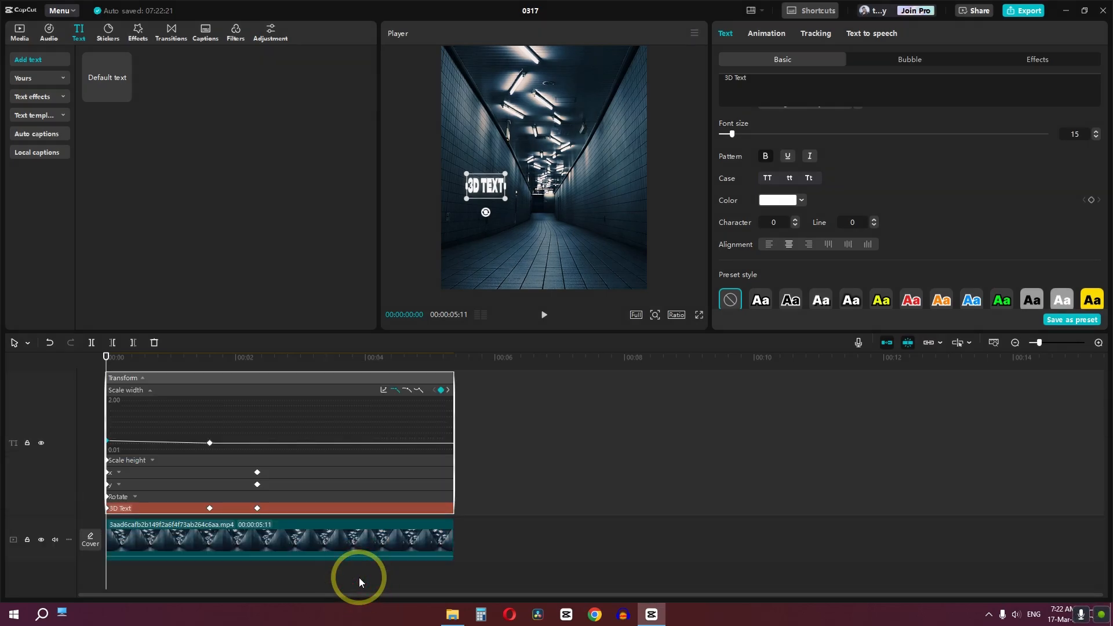
mouse_move(275, 433)
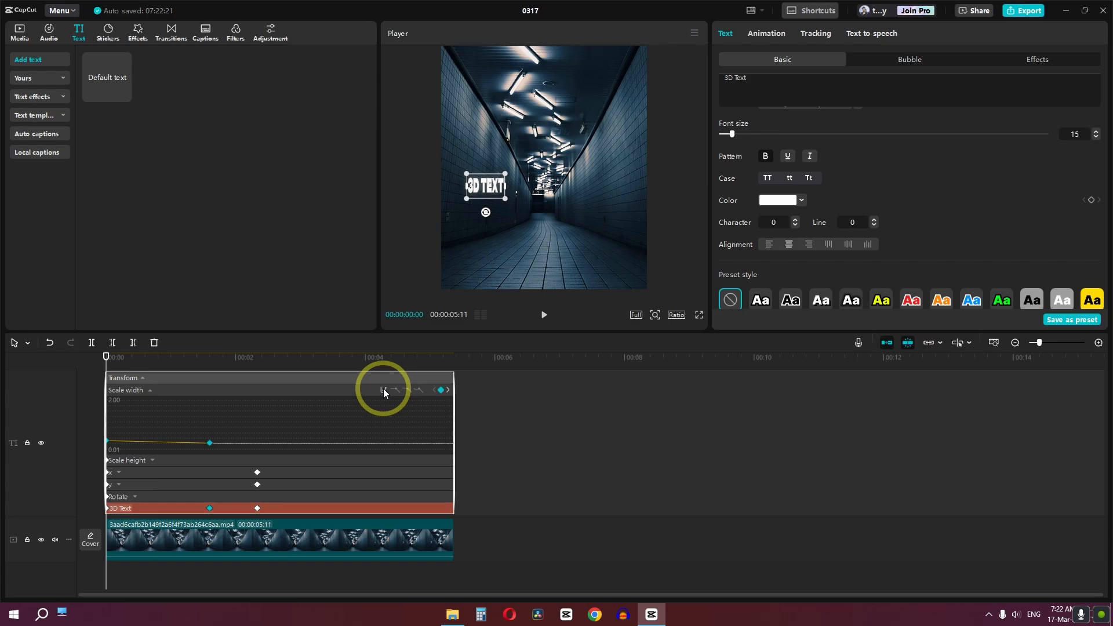
left_click(382, 390)
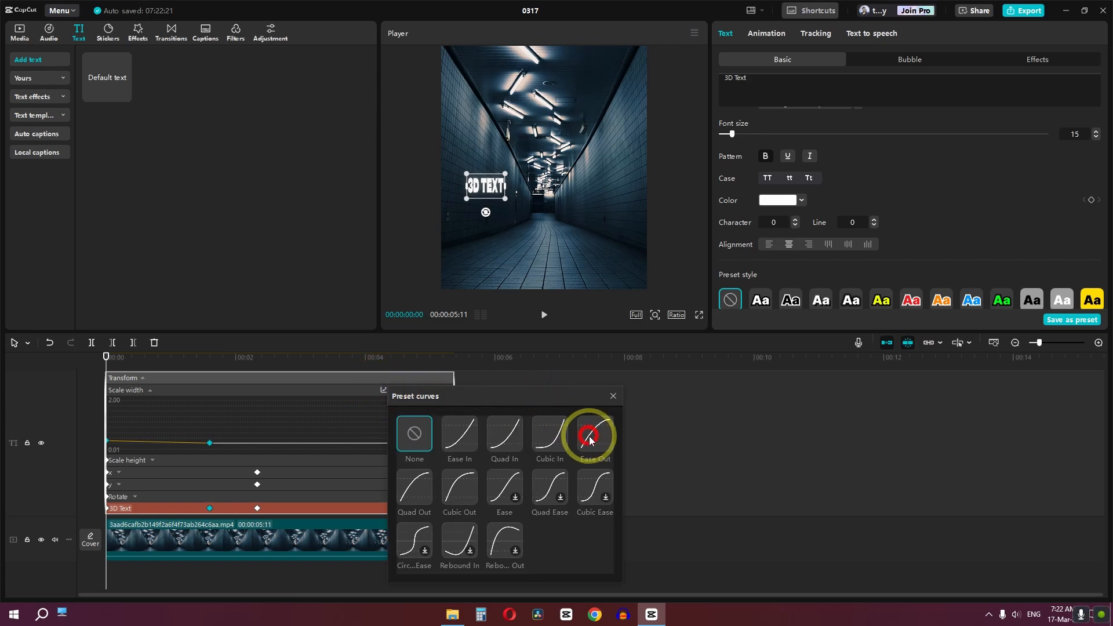
left_click(594, 436)
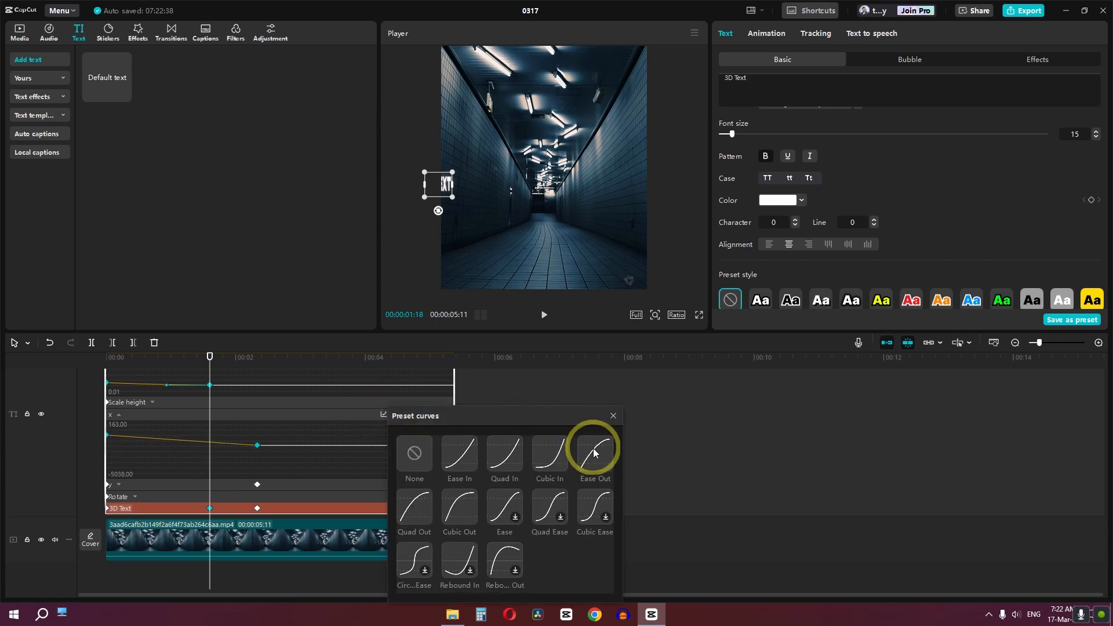
left_click(594, 452)
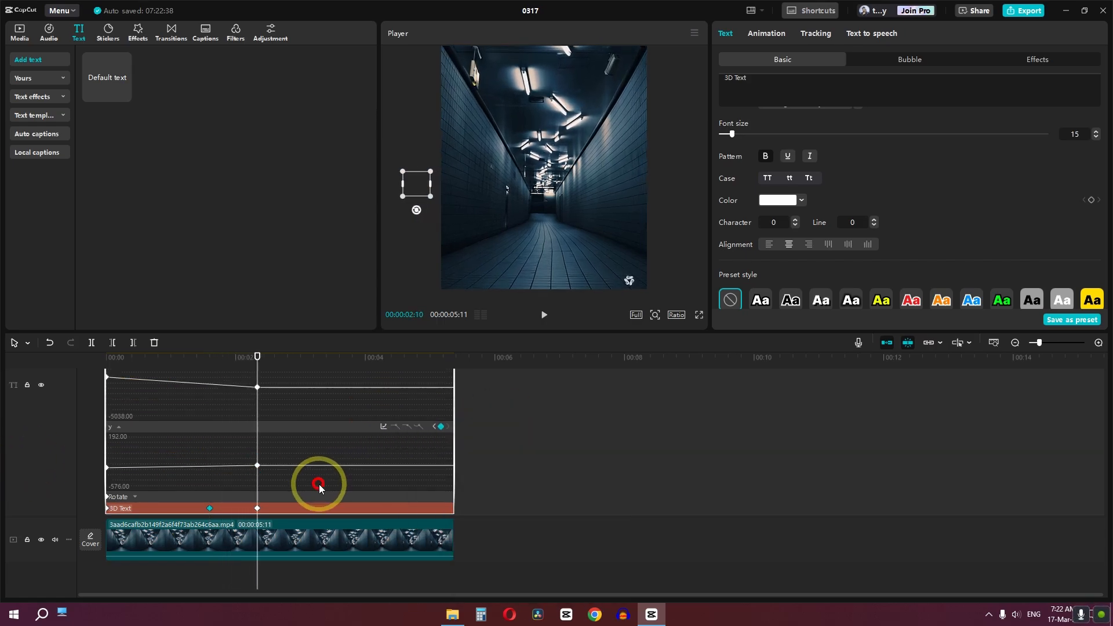
left_click(383, 427)
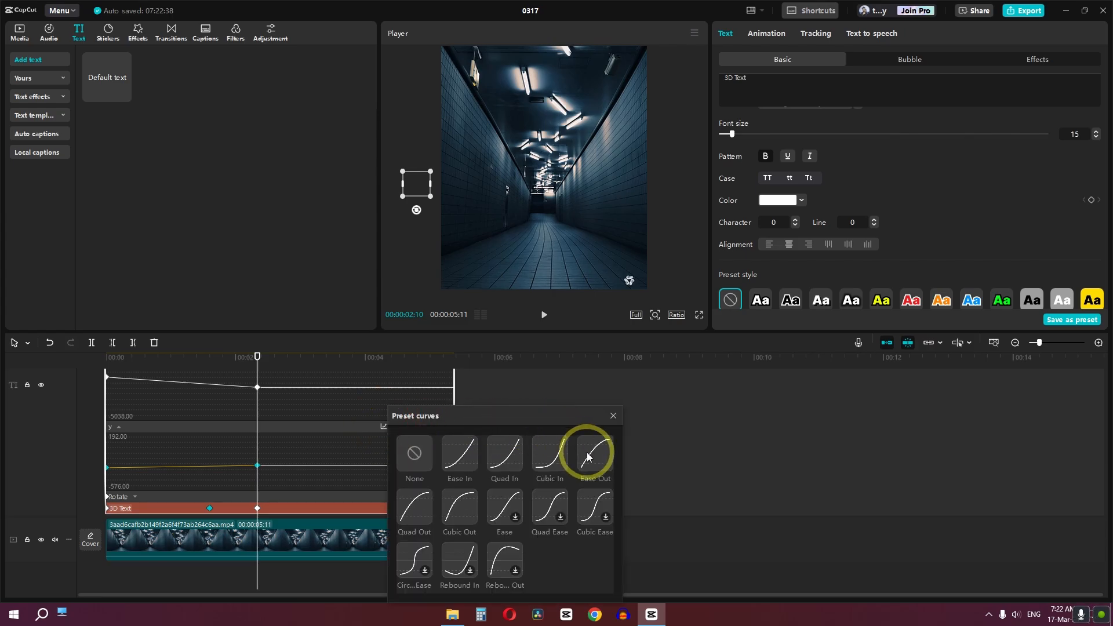
left_click(595, 453)
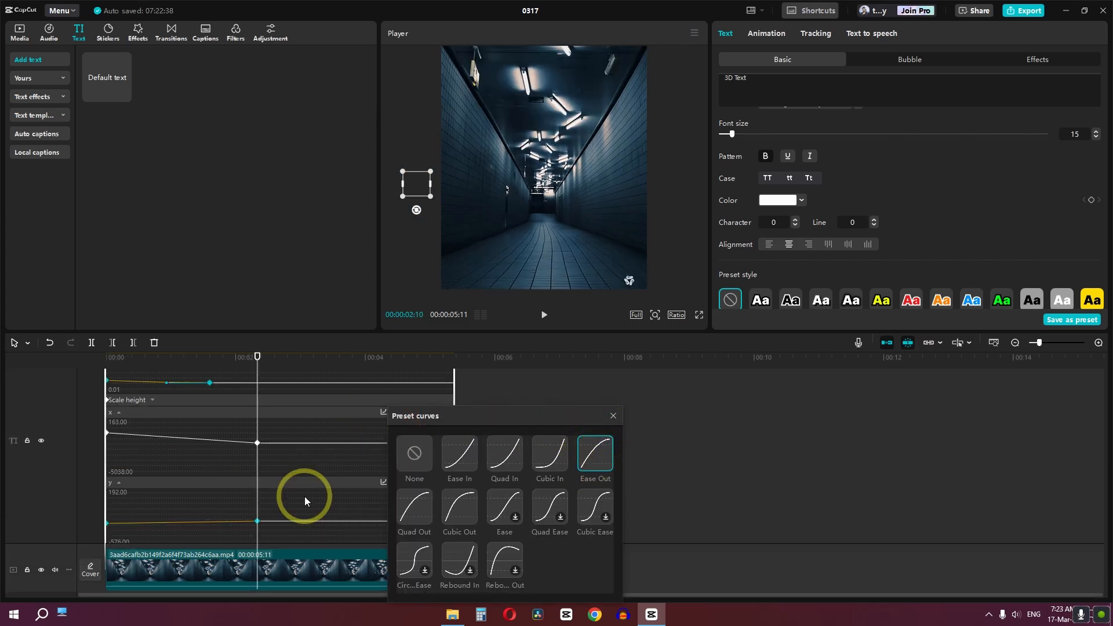
scroll("up", 3)
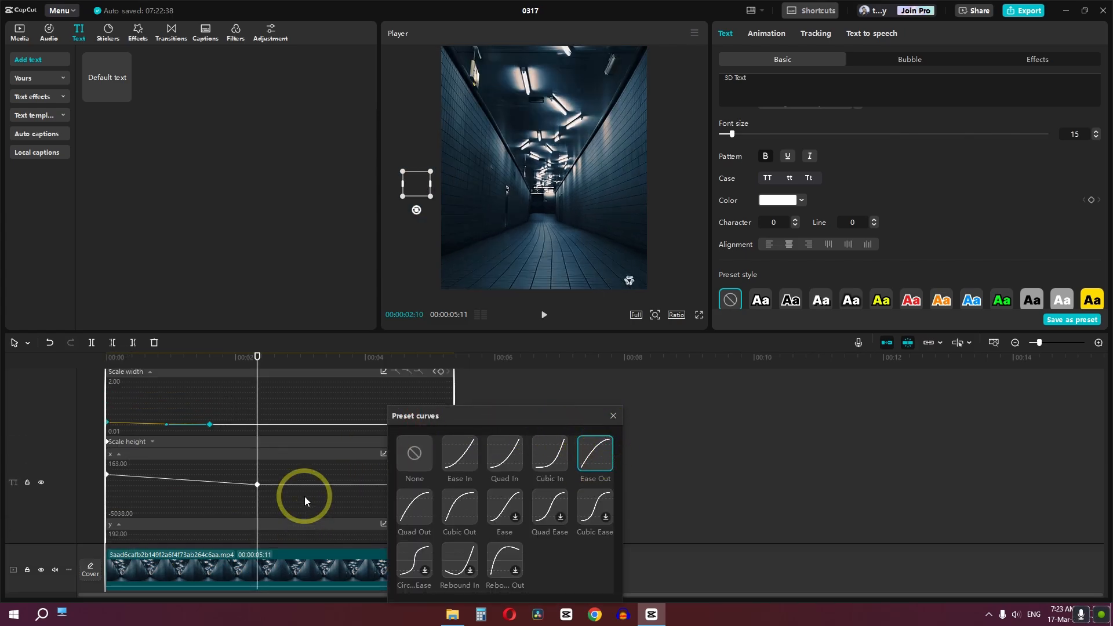
mouse_move(289, 495)
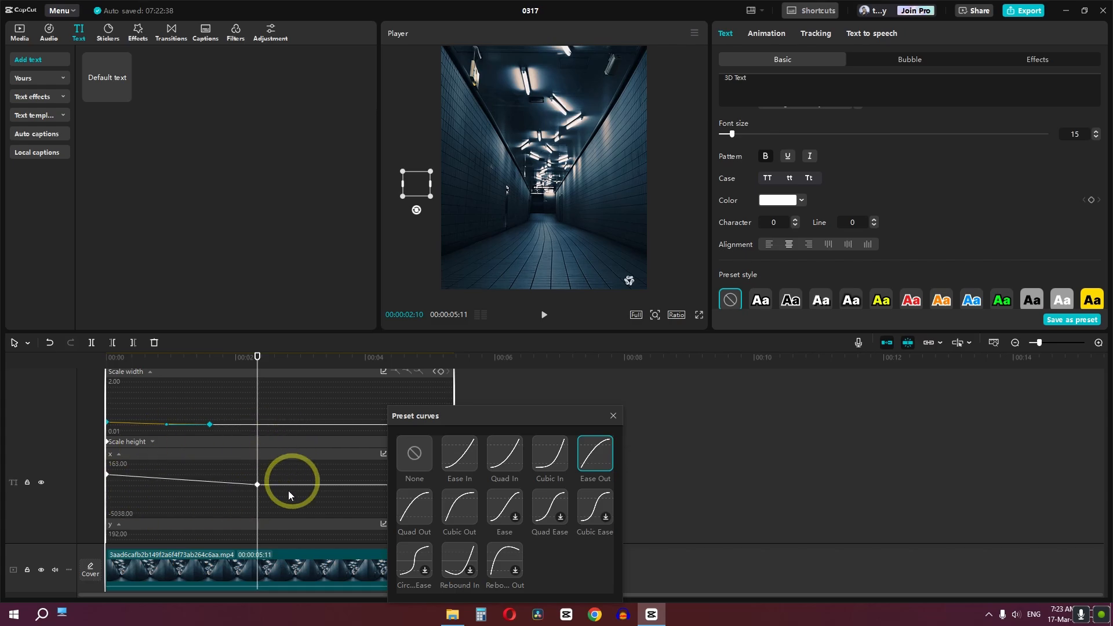
mouse_move(612, 416)
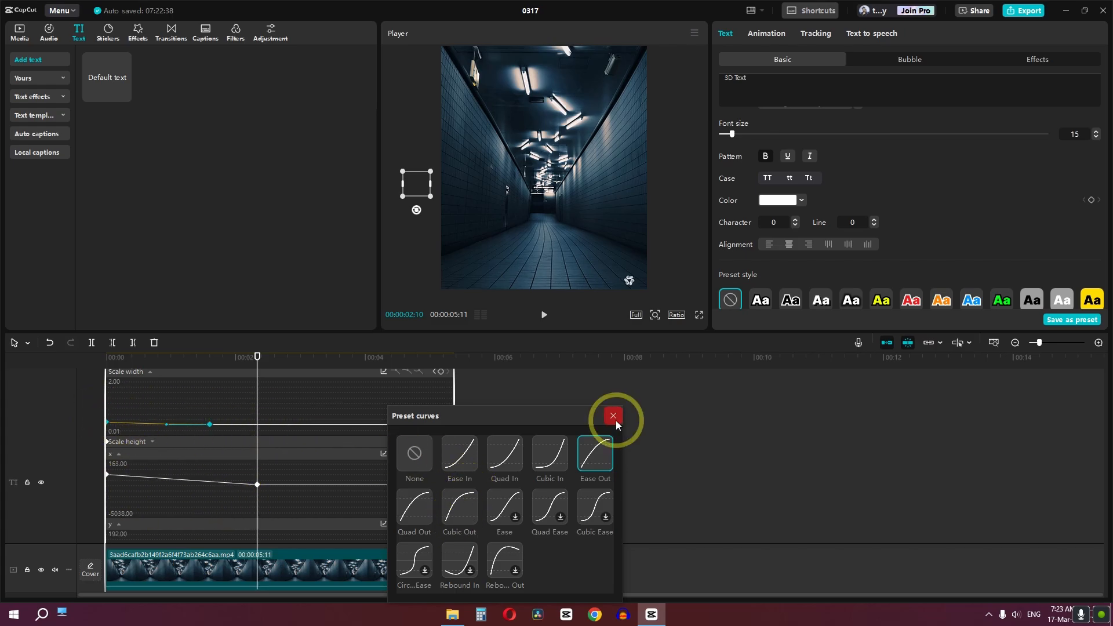
left_click(612, 415)
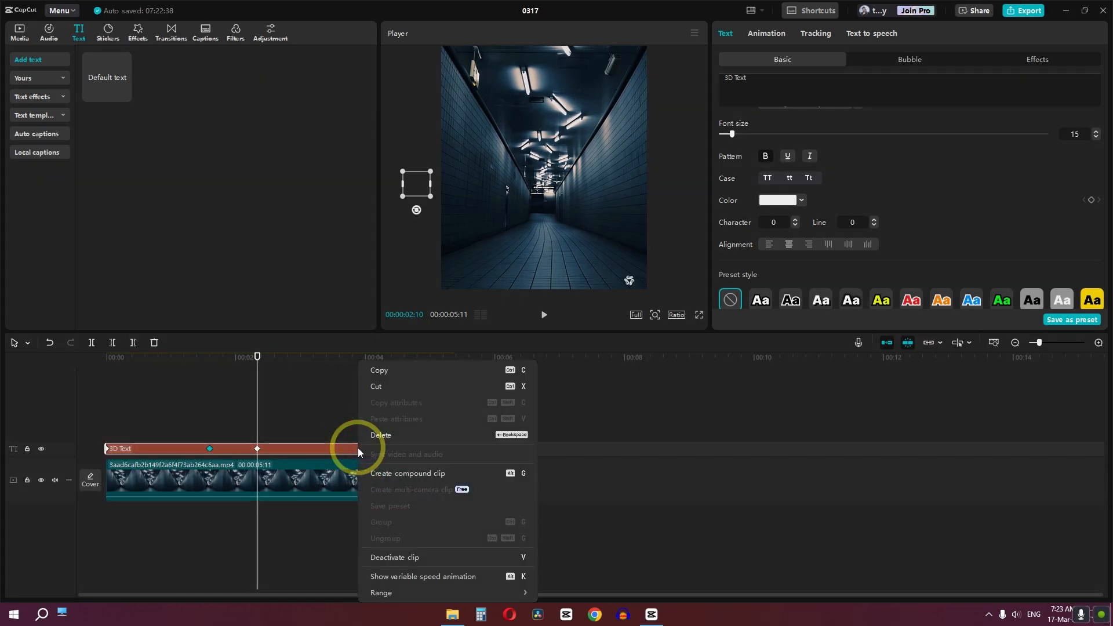
Convert the text clip into a compound clip and enable motion blur at 20.
left_click(407, 473)
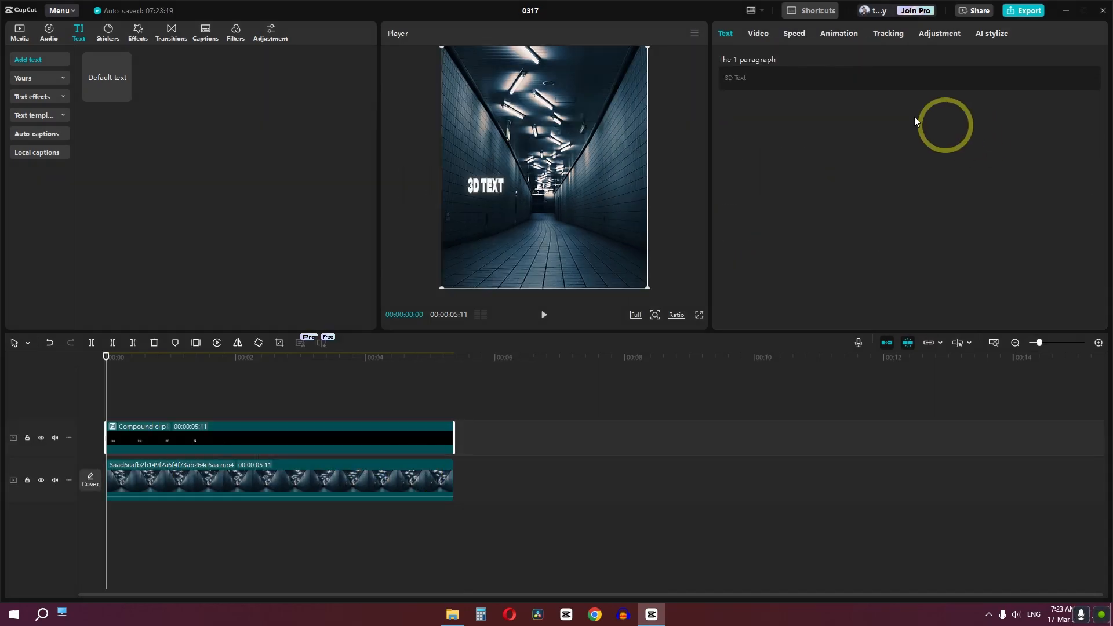
left_click(757, 32)
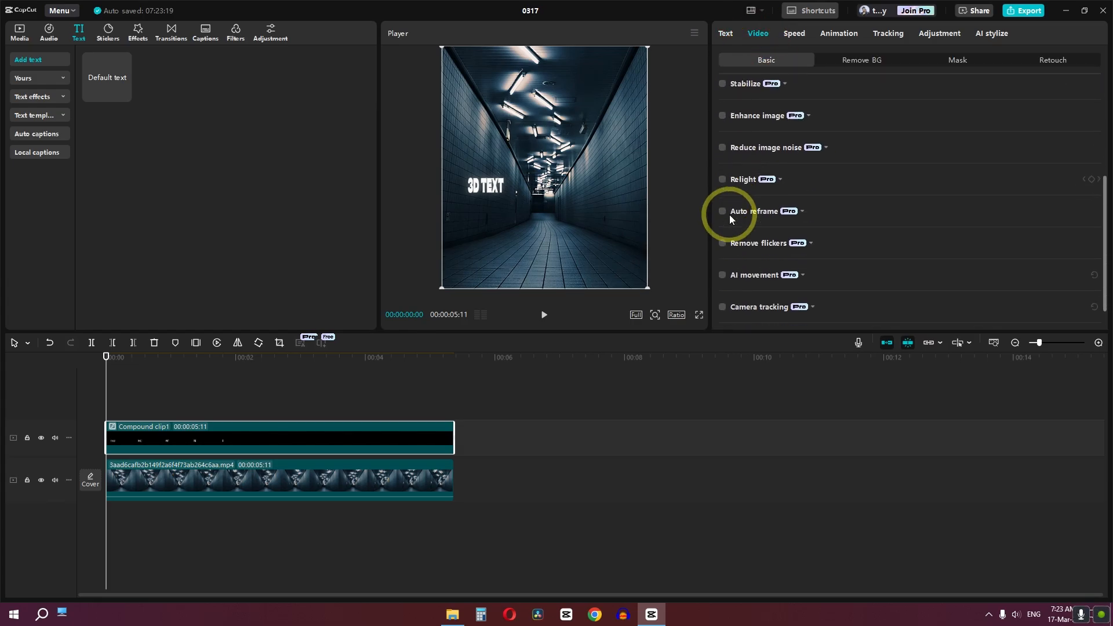
scroll("down", 3)
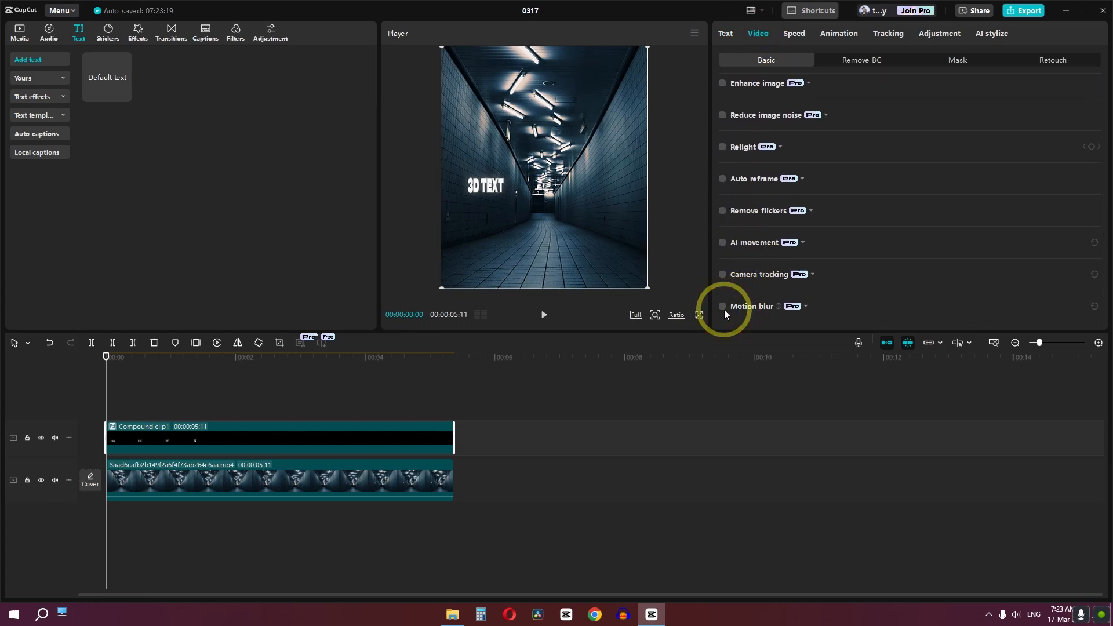
left_click(723, 306)
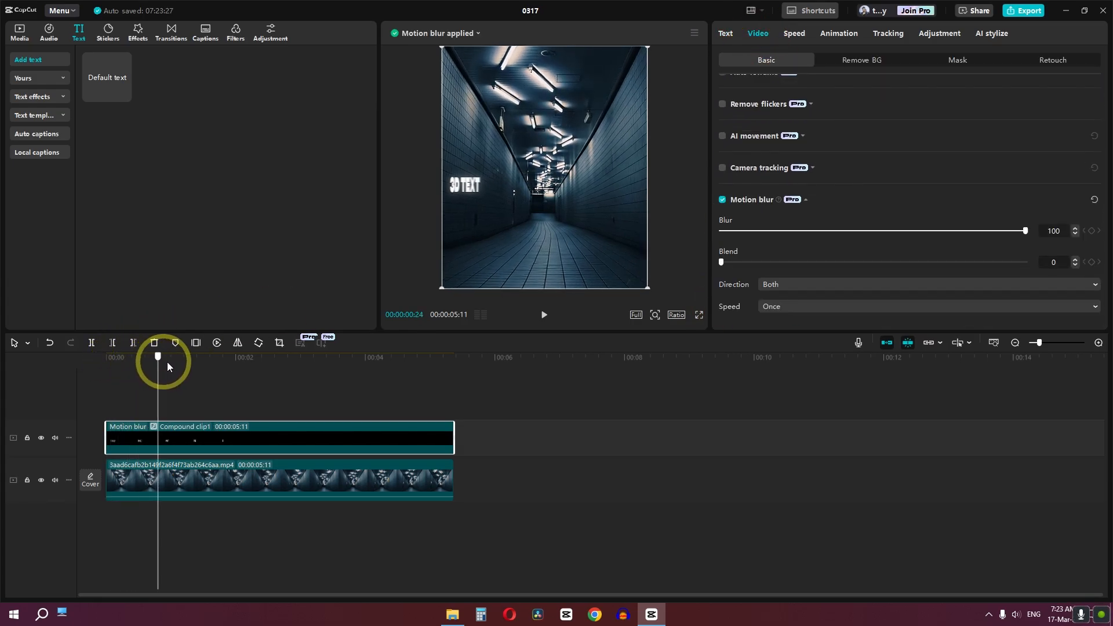
Play and pause the preview to check the motion blur.
key("space")
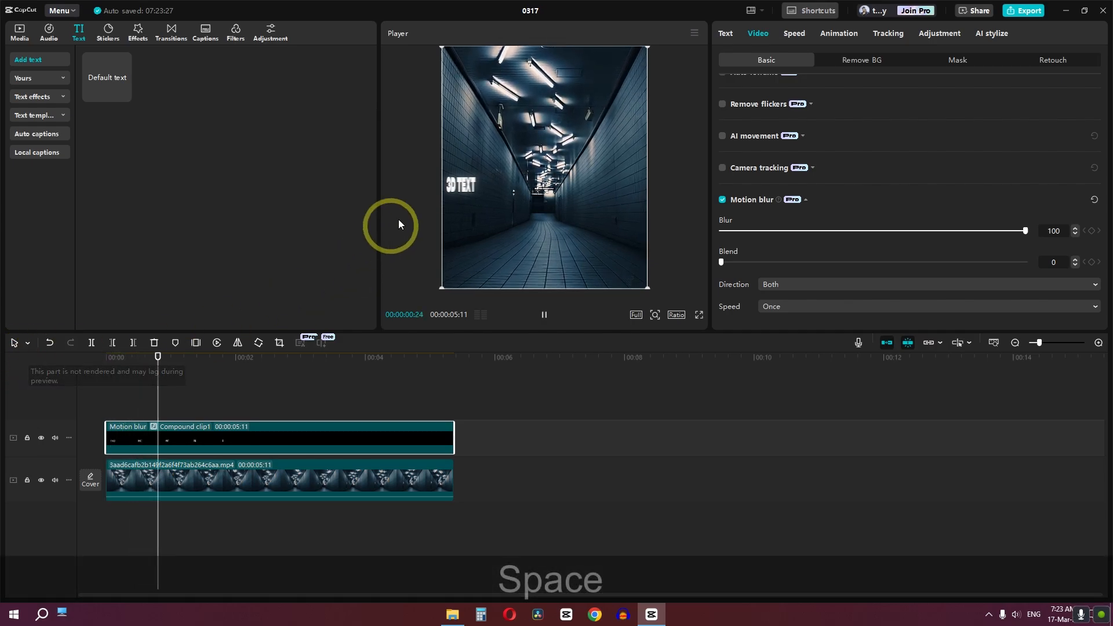
key("space")
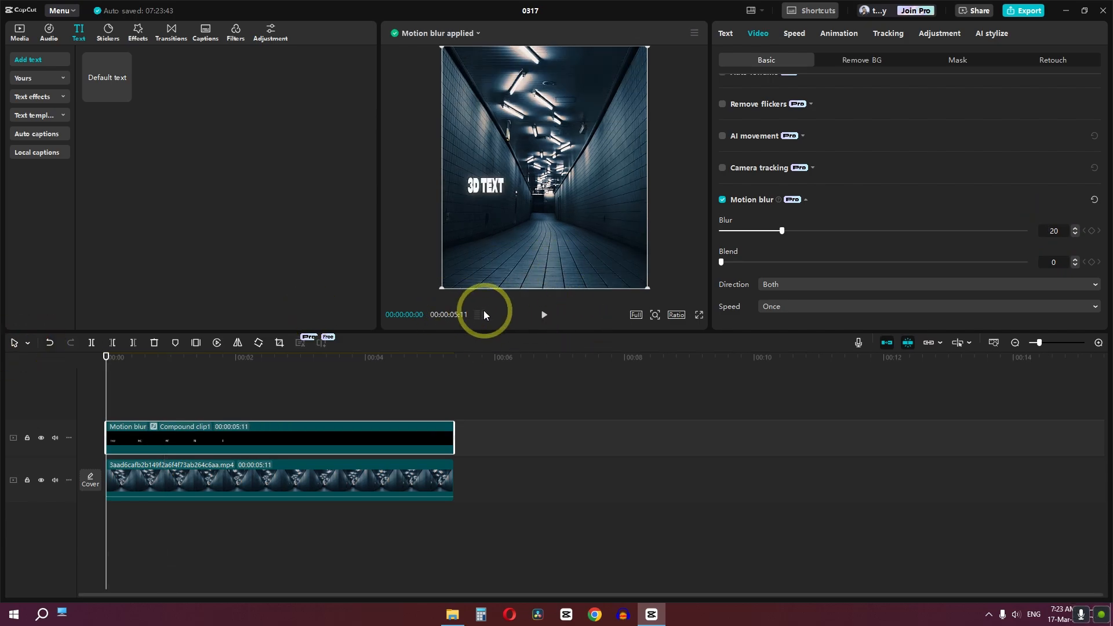
left_click(544, 314)
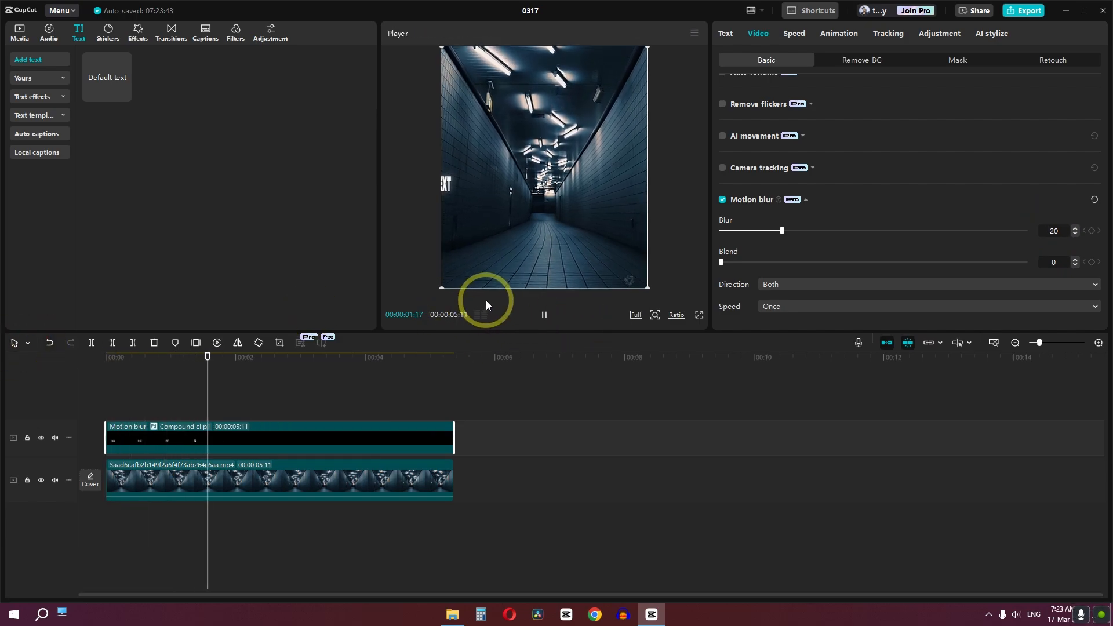